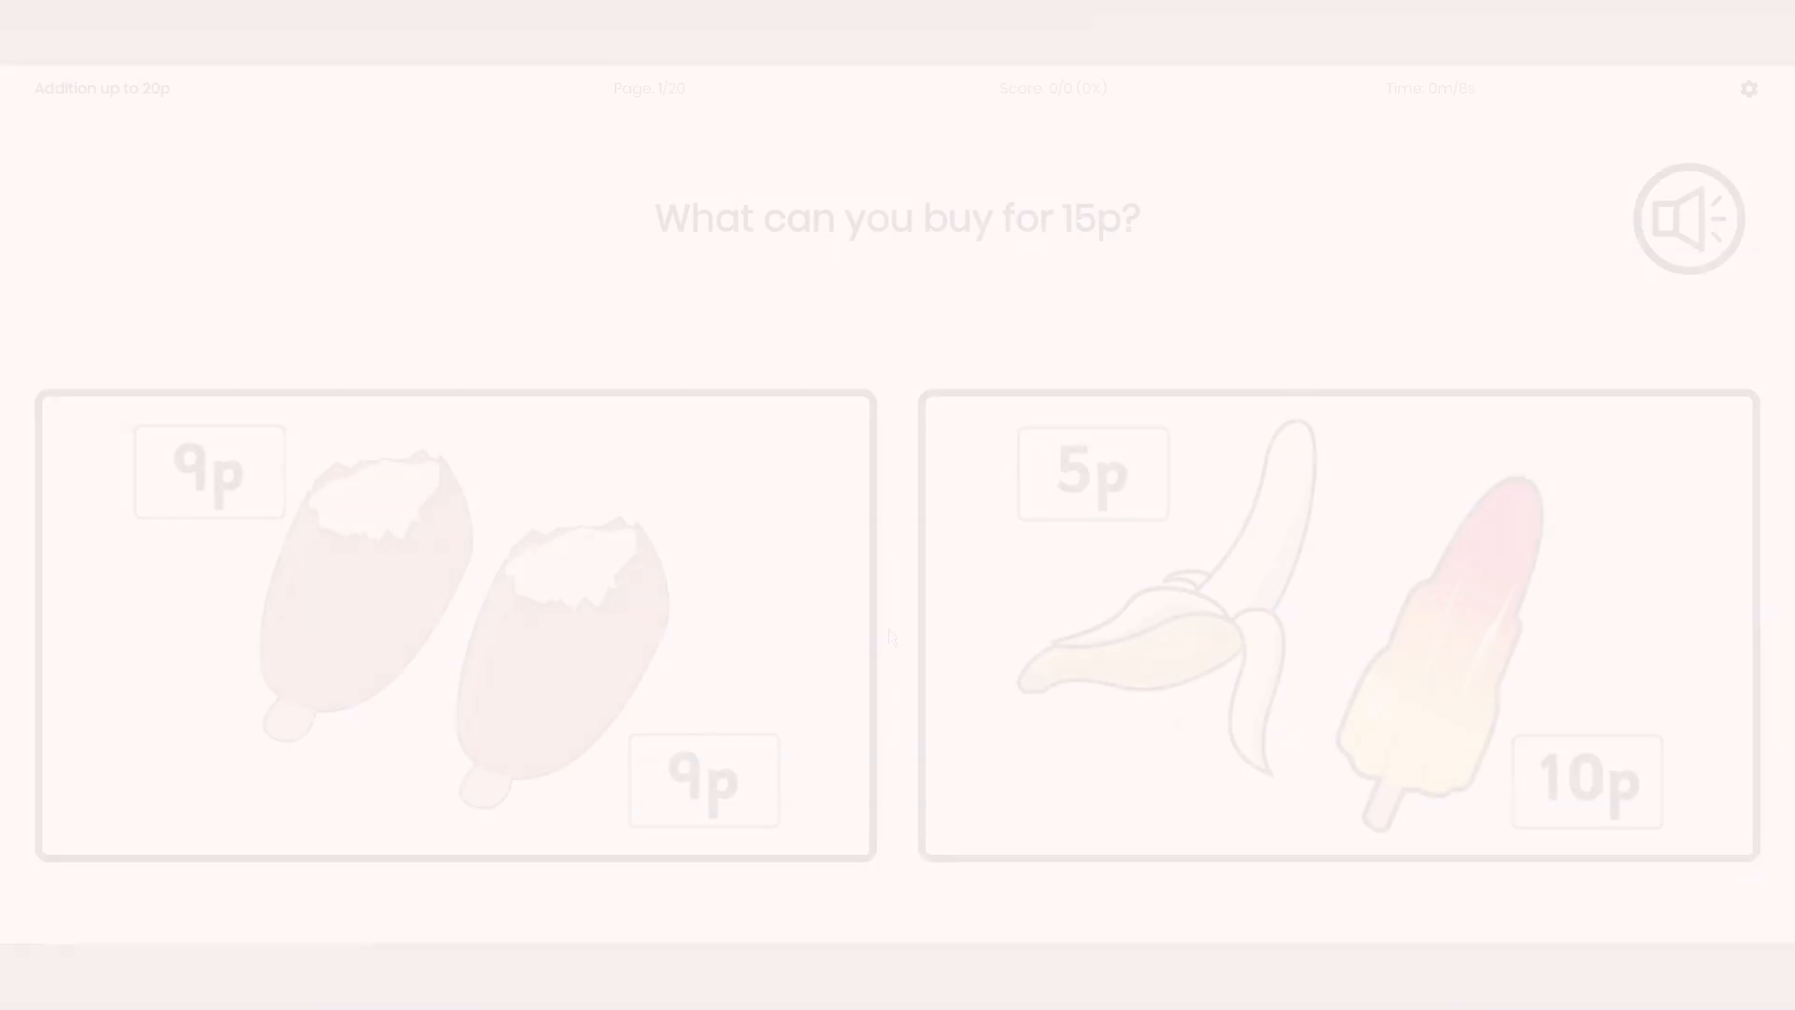
Answer the 15p money, one-soldier counting and 5-past-1 clock questions.
left_click(1337, 625)
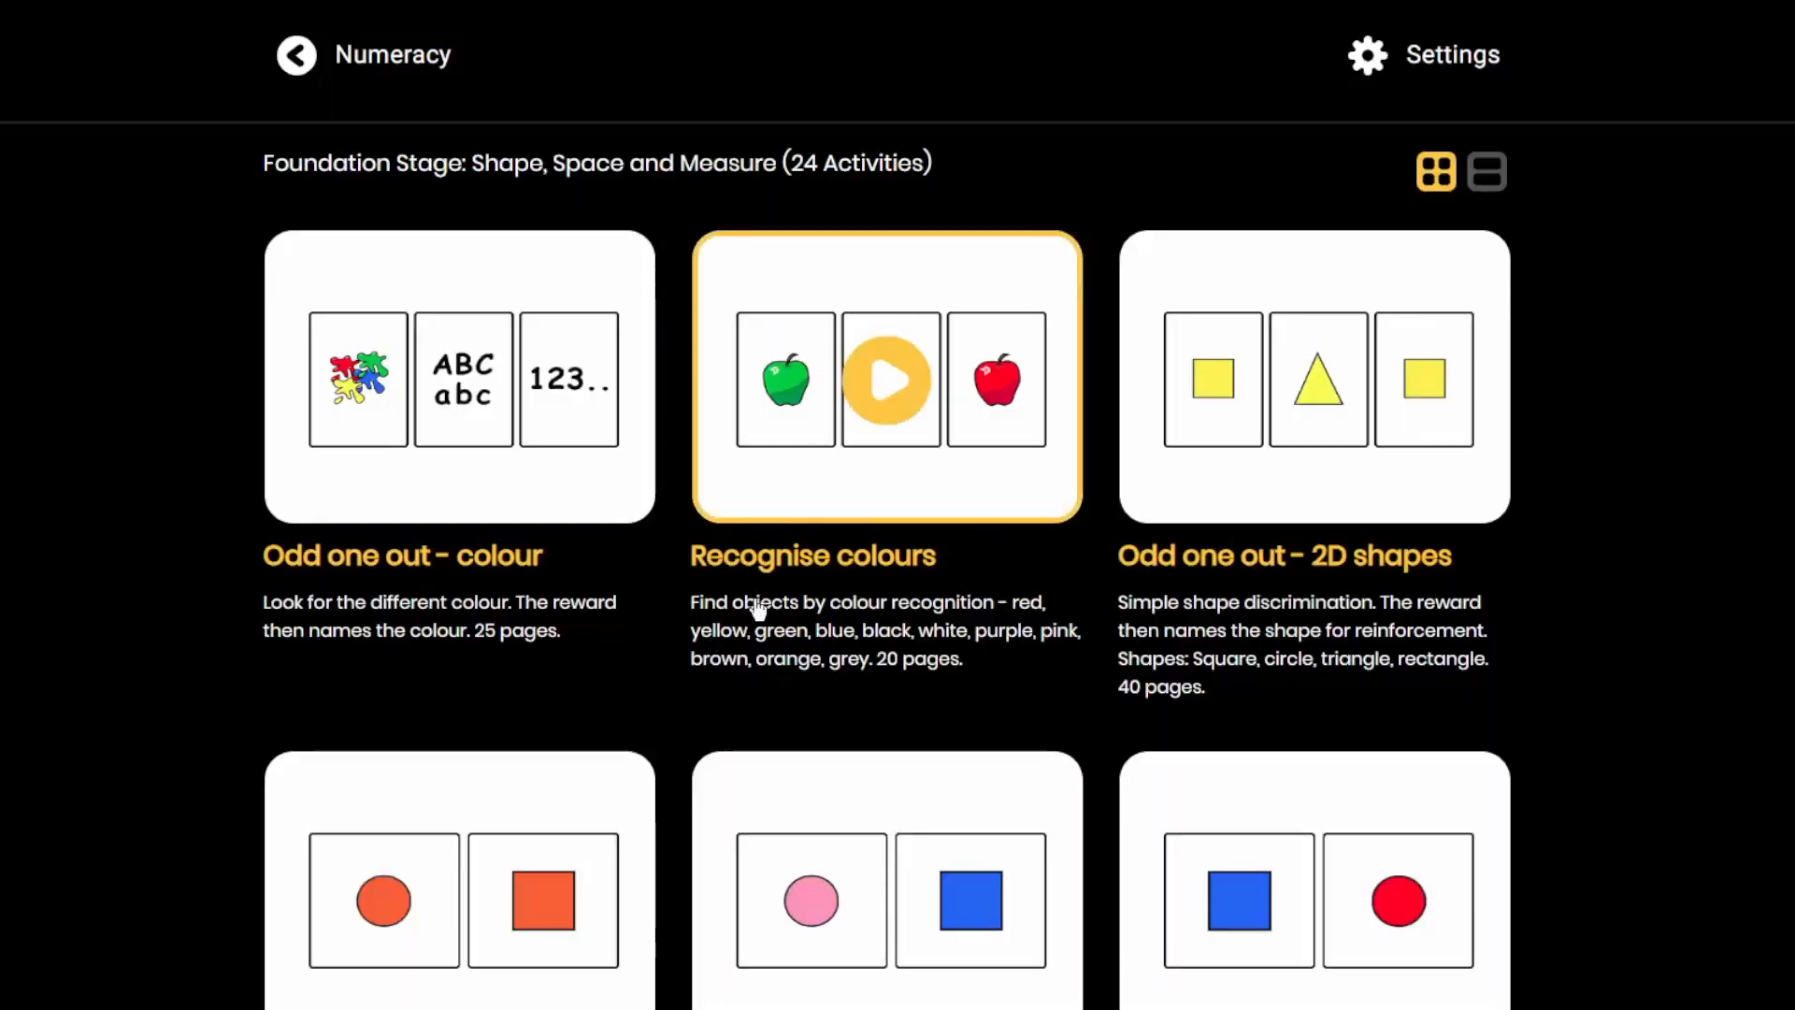
left_click(886, 379)
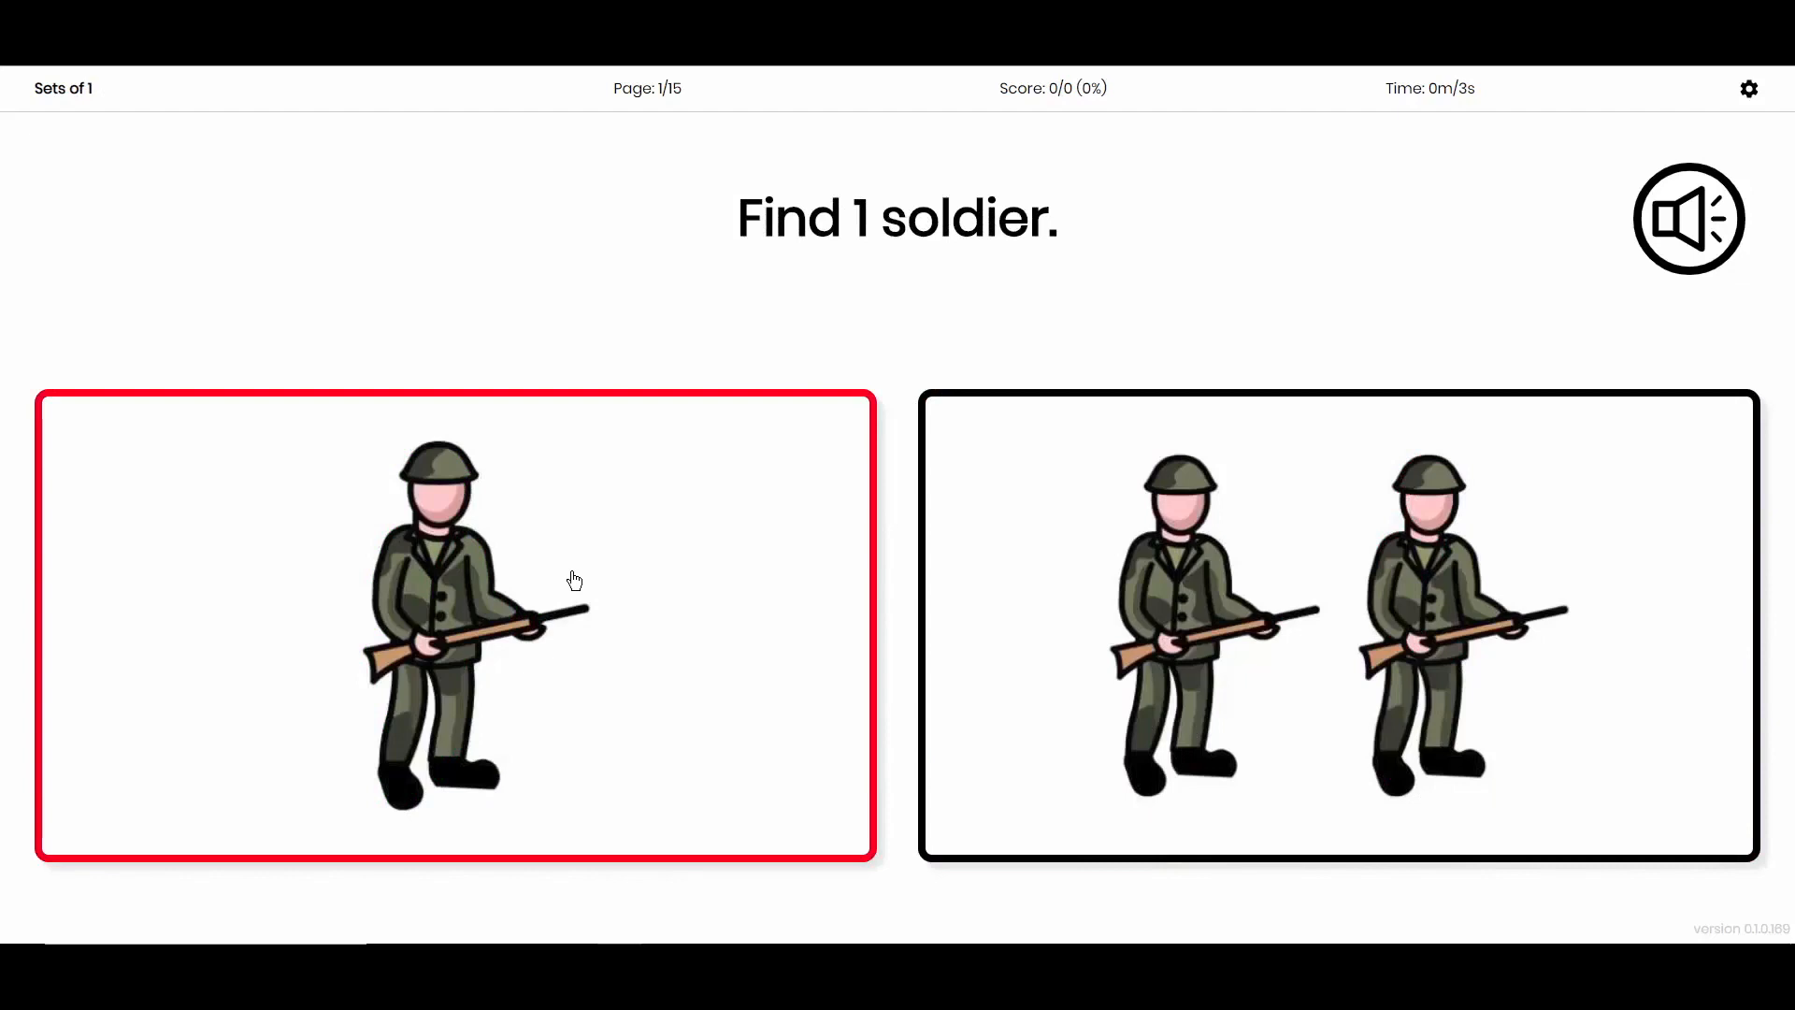
left_click(455, 626)
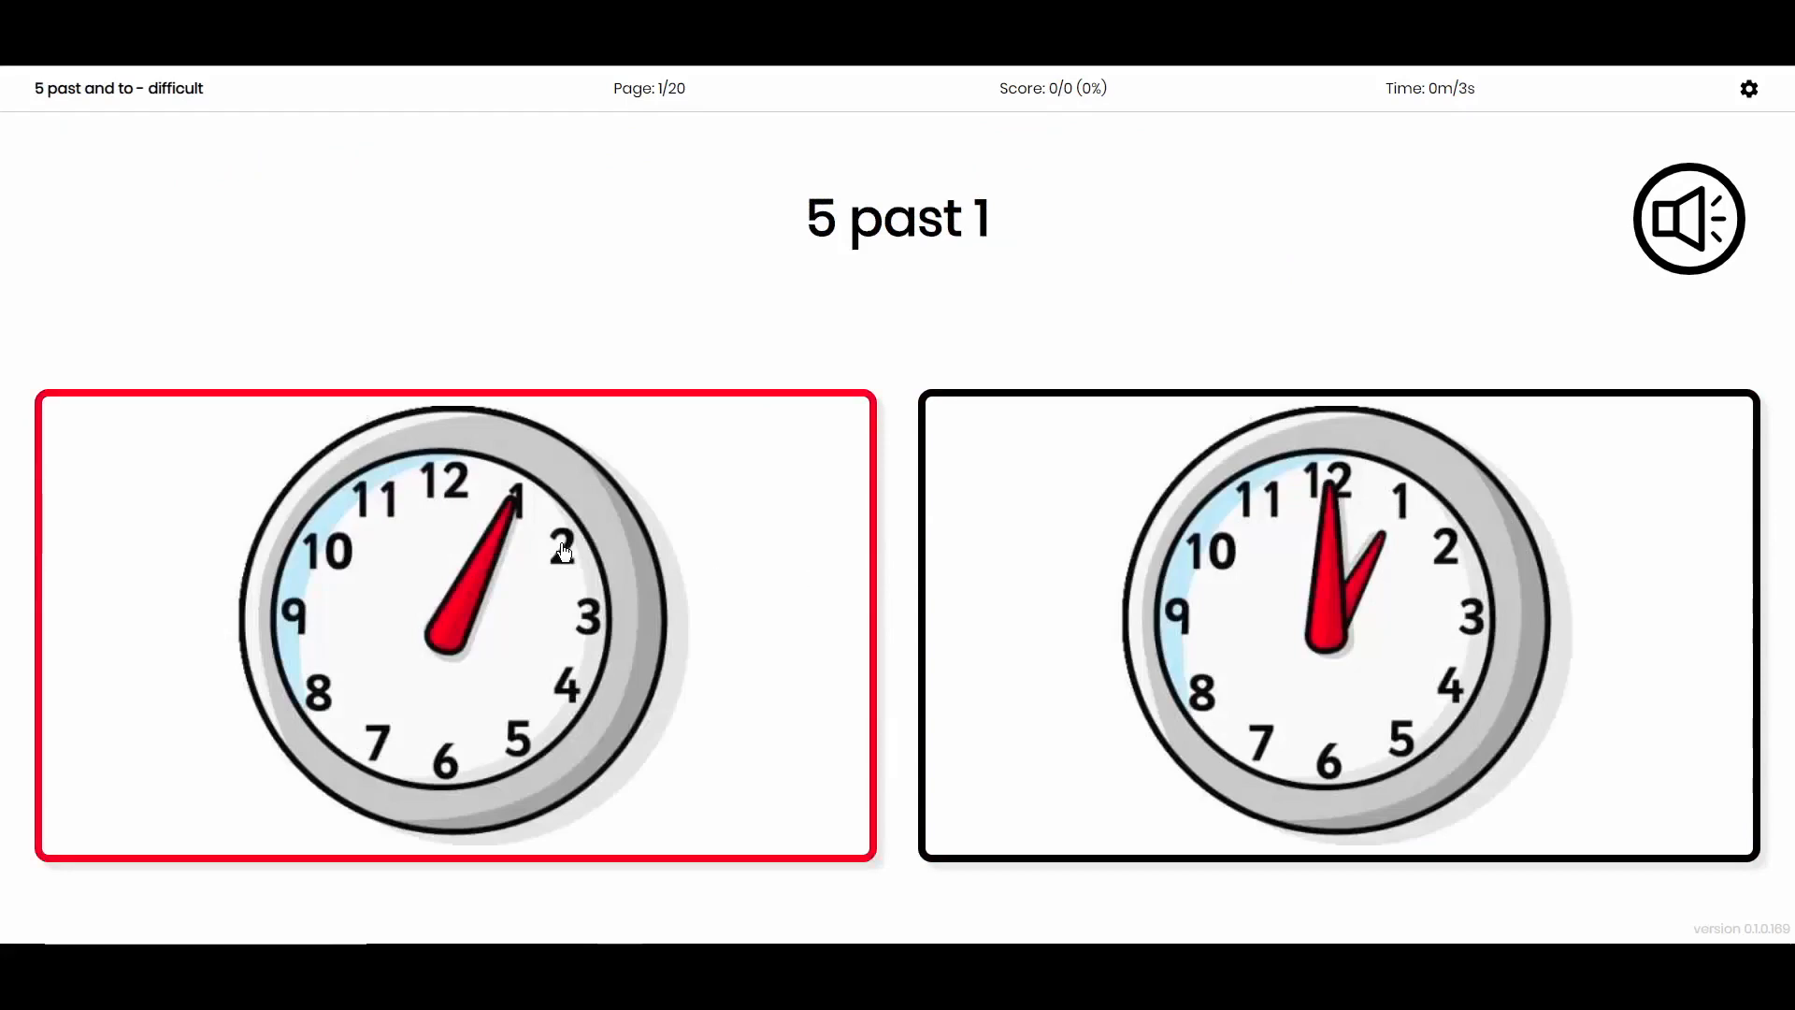
left_click(455, 622)
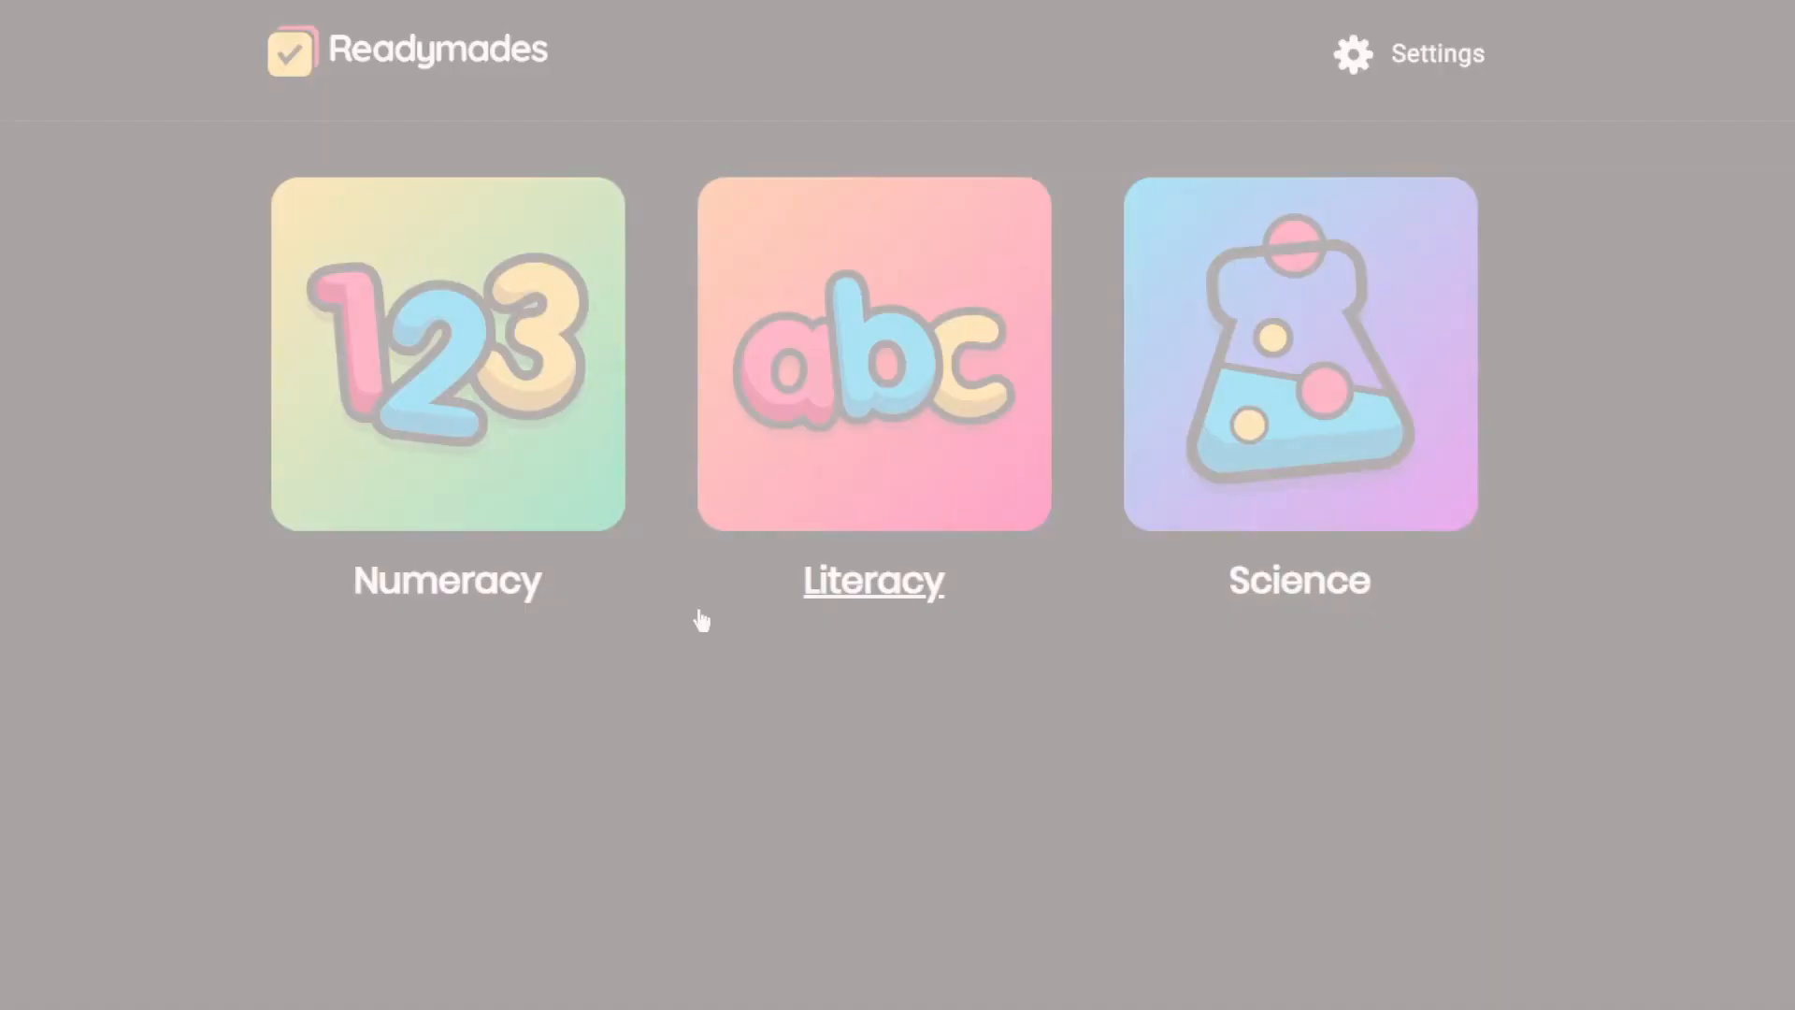
Launch the Literacy Initial Sounds 't' activity and pick the word 'many'.
left_click(872, 352)
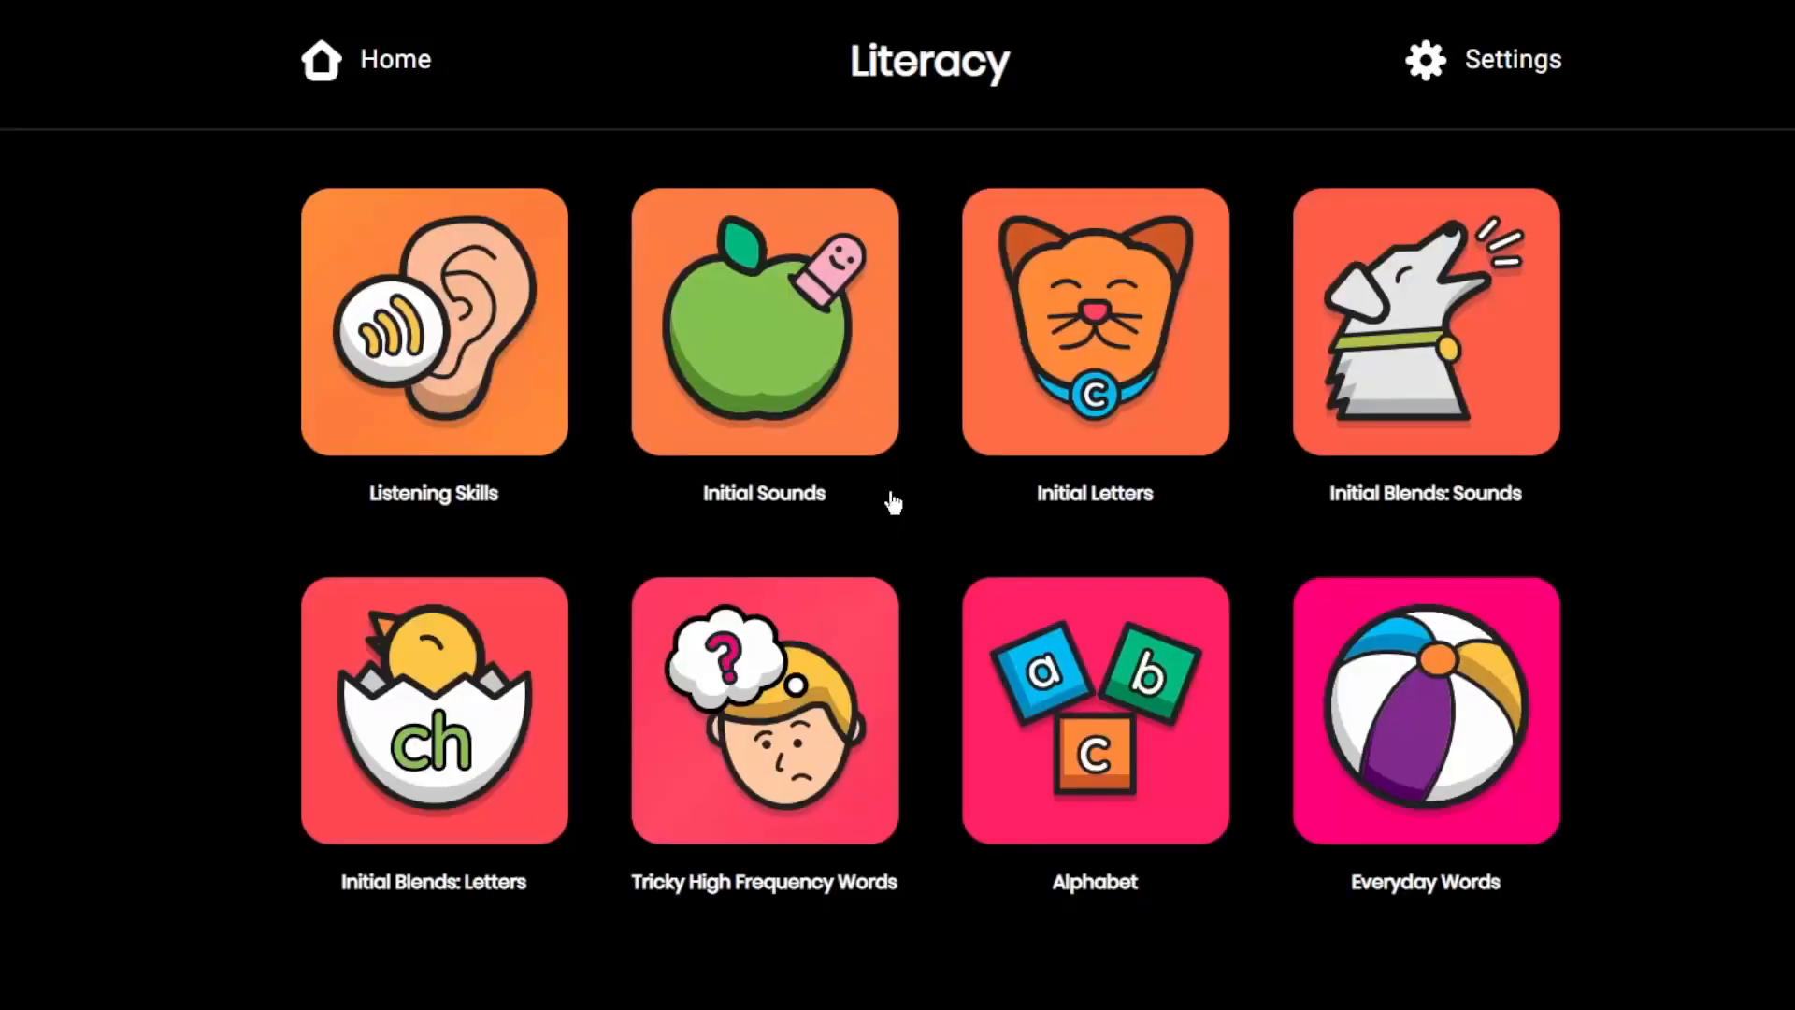
left_click(763, 320)
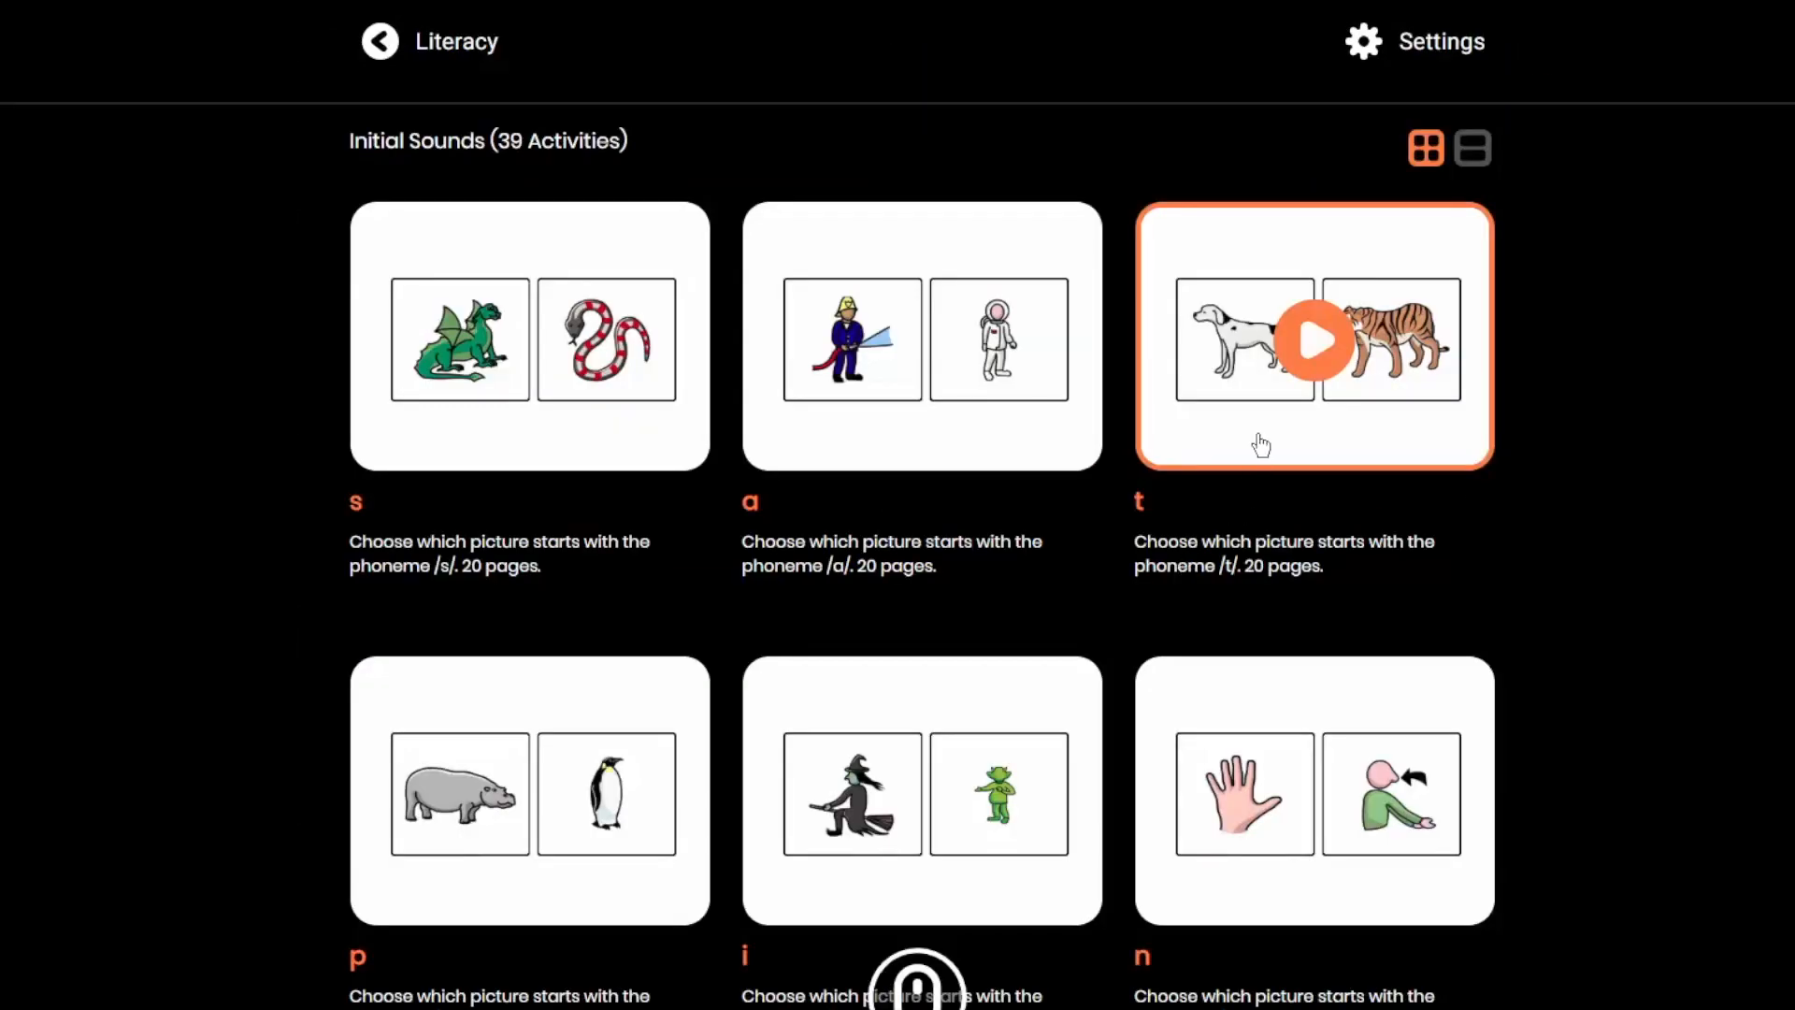
left_click(1313, 341)
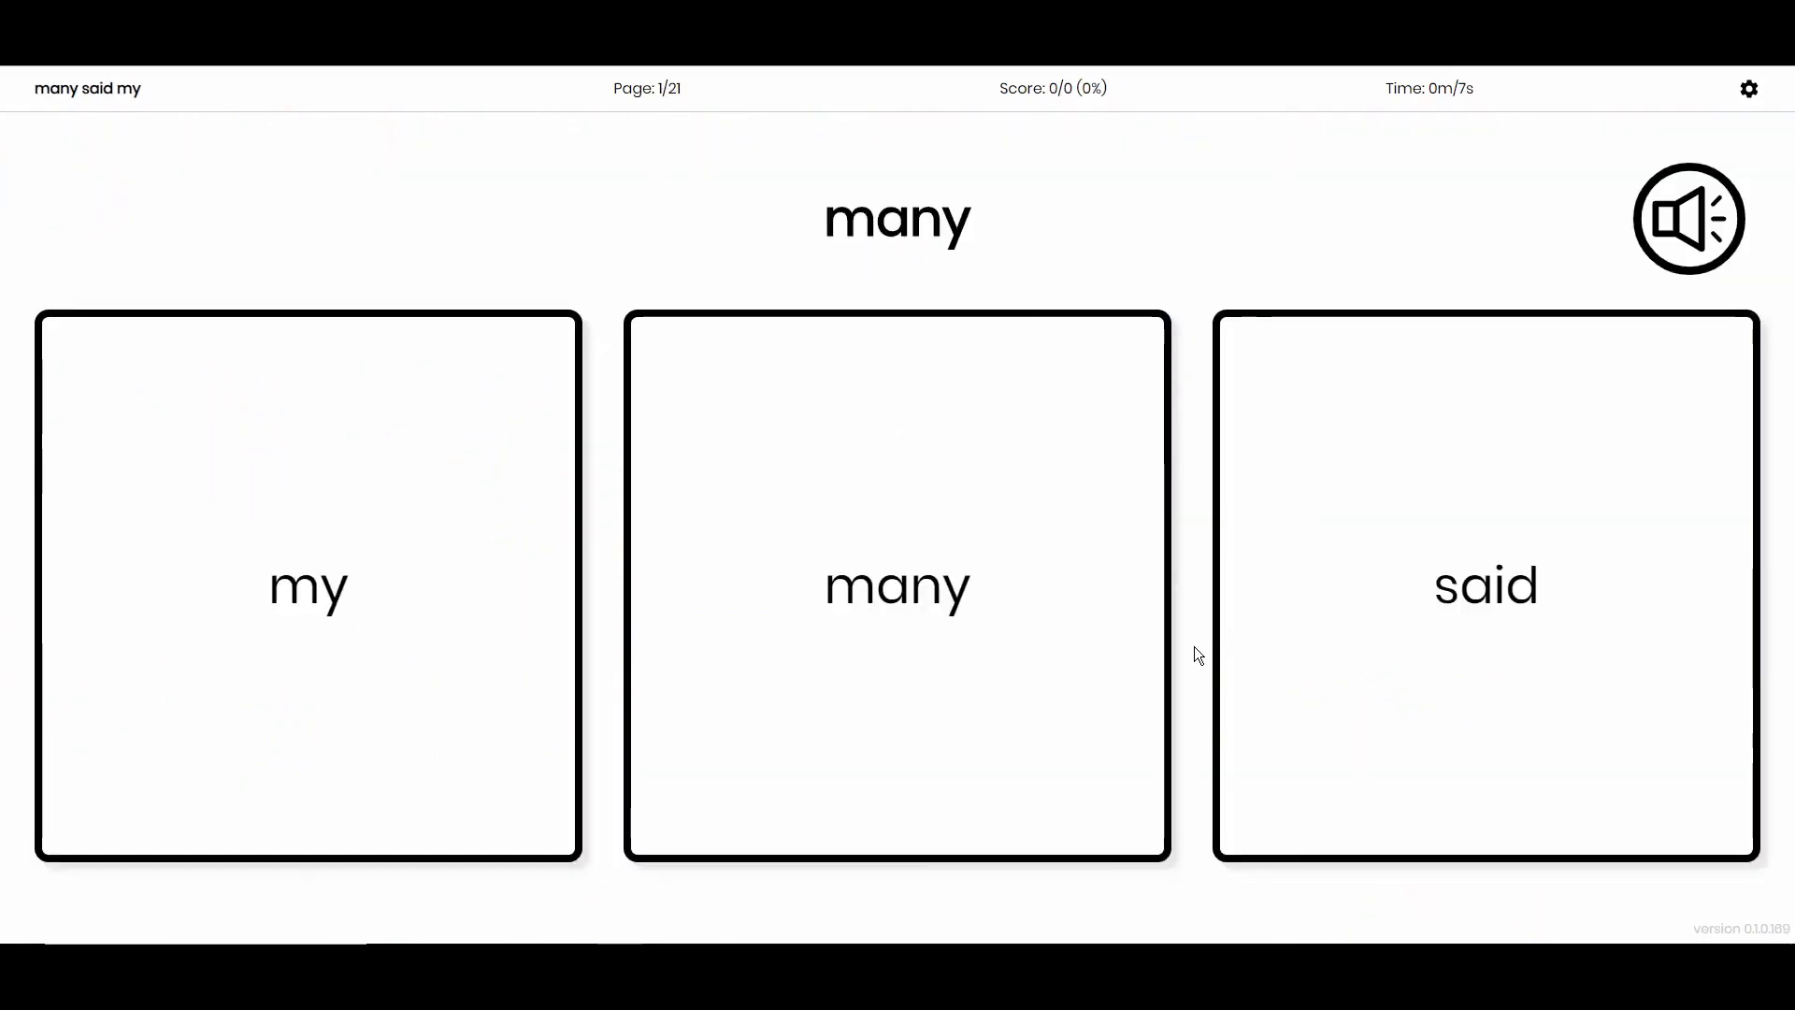
left_click(897, 585)
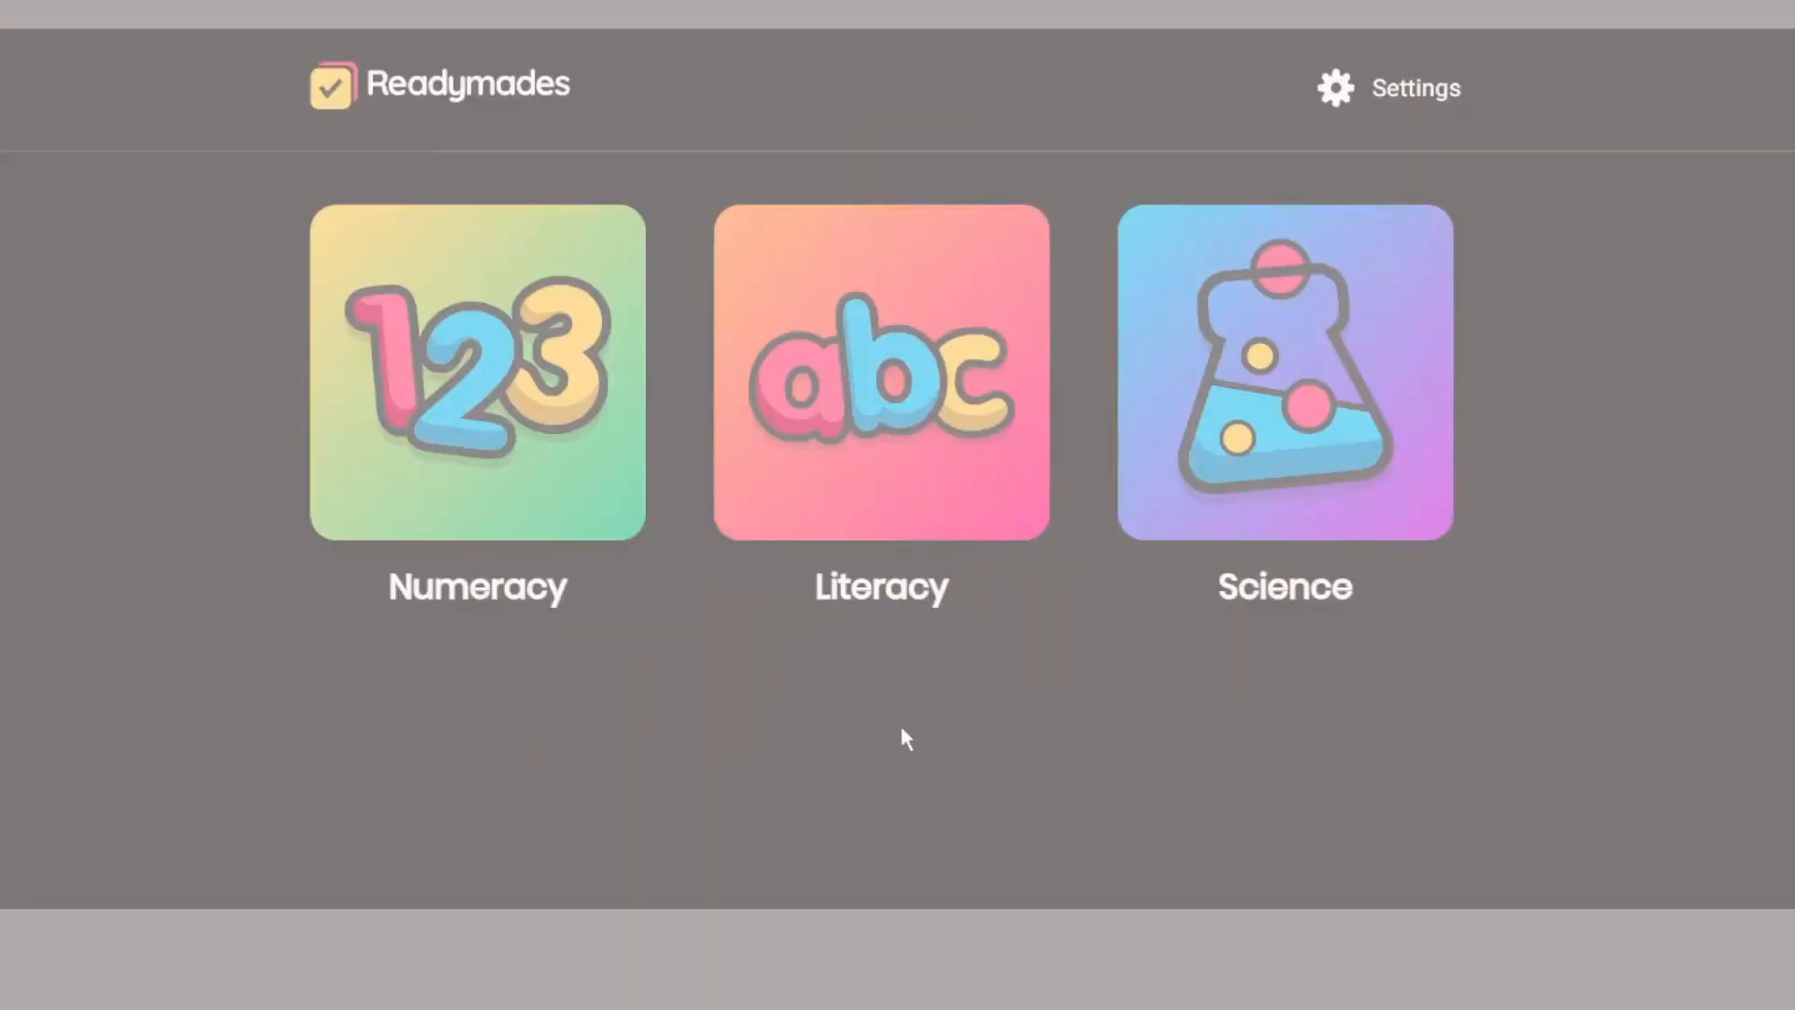
Answer Science quizzes: rabbit picture, joined magnets attract, and the Solar System planet count.
left_click(1284, 371)
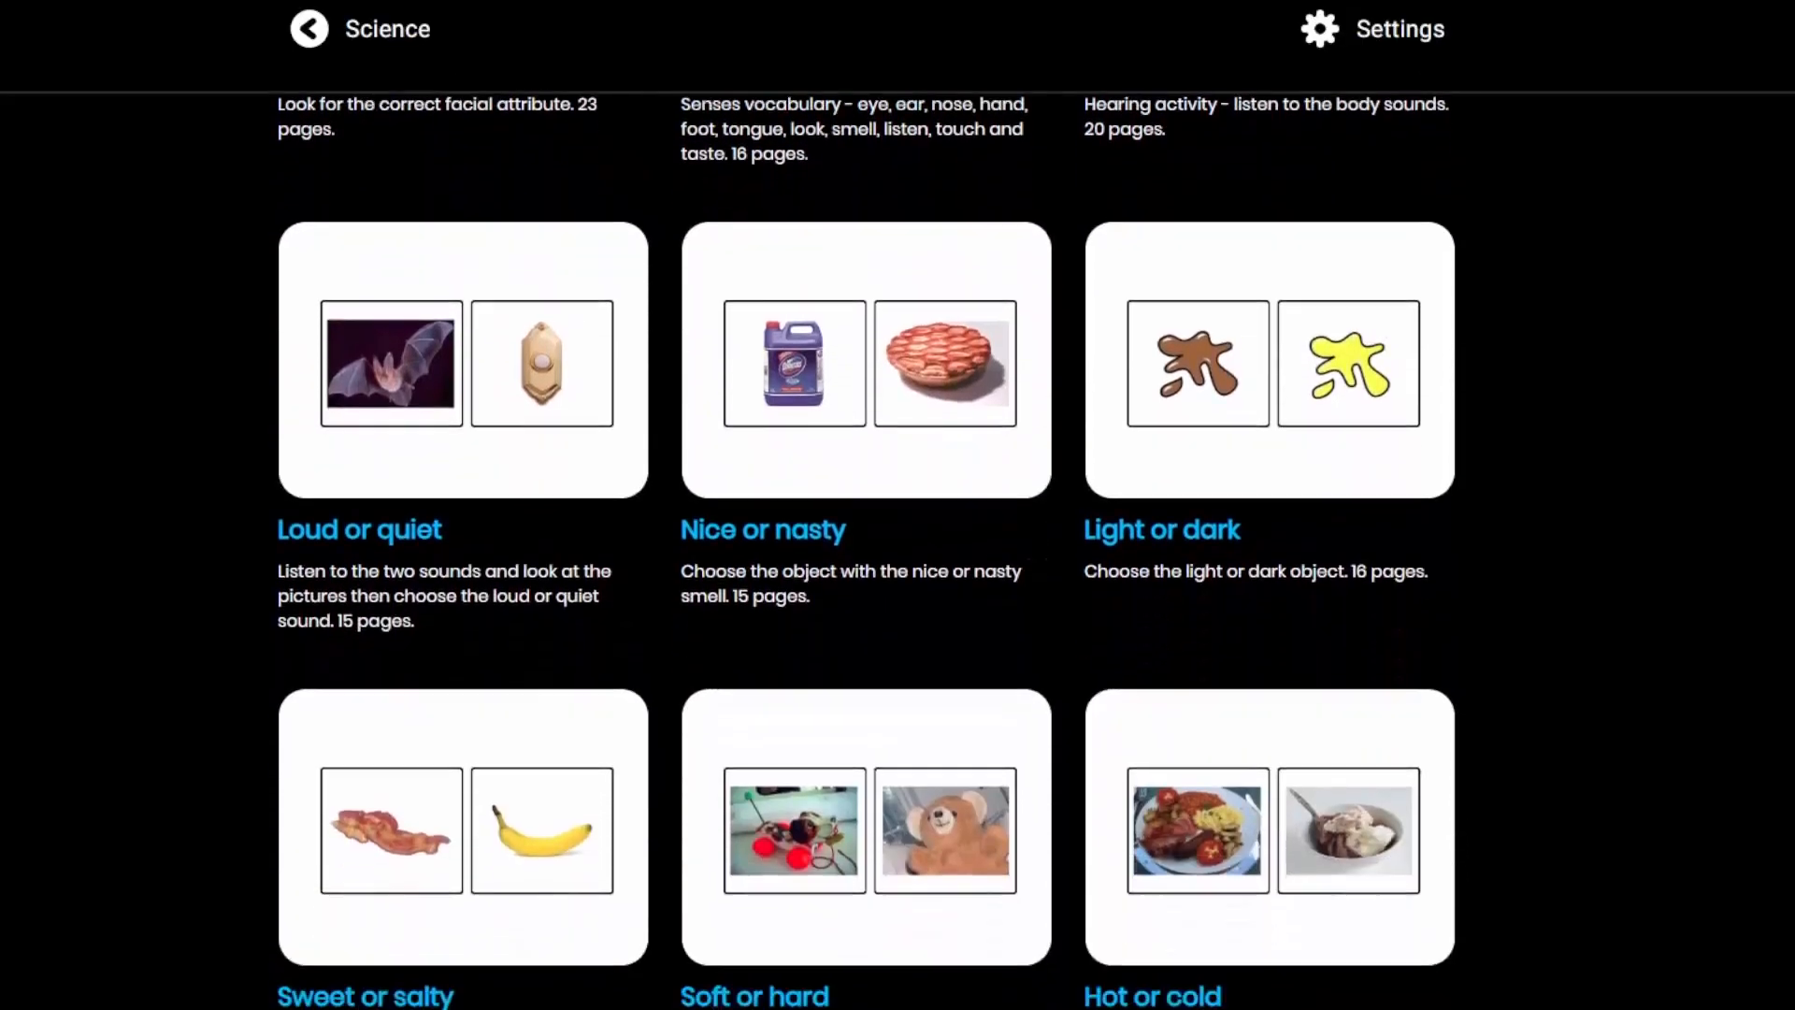
scroll("down", 3)
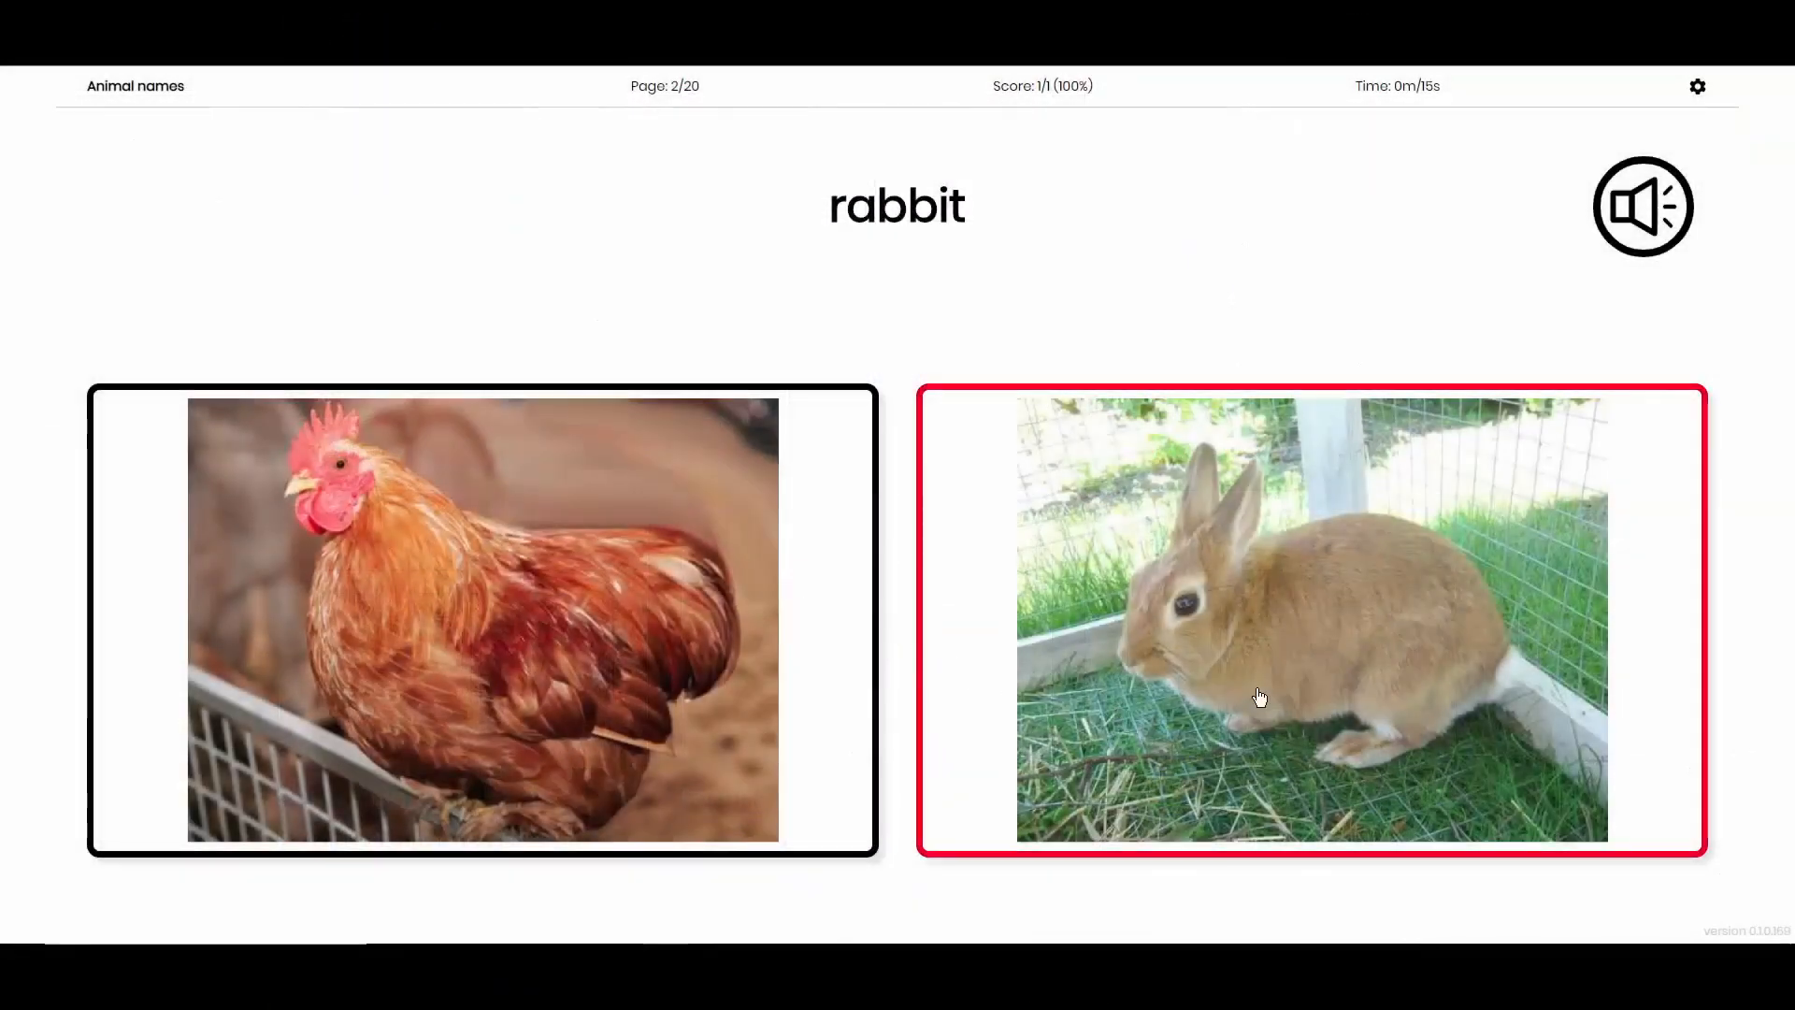
left_click(1312, 619)
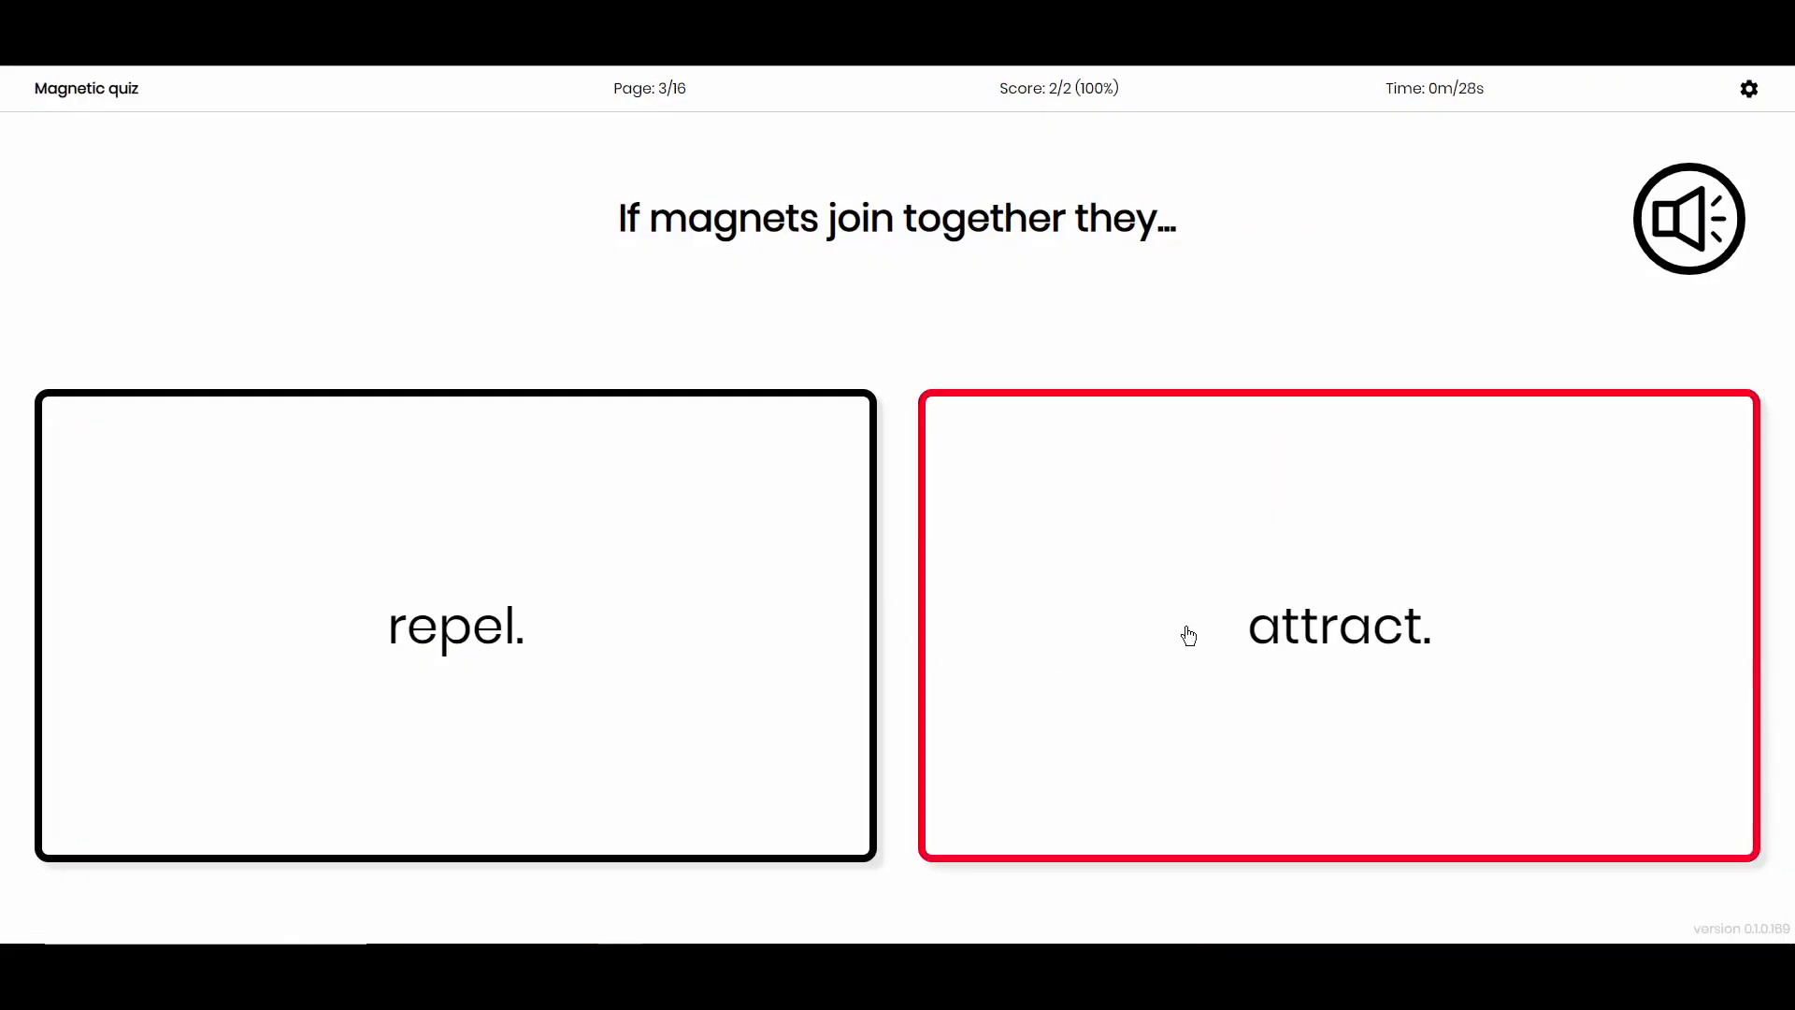
left_click(1336, 626)
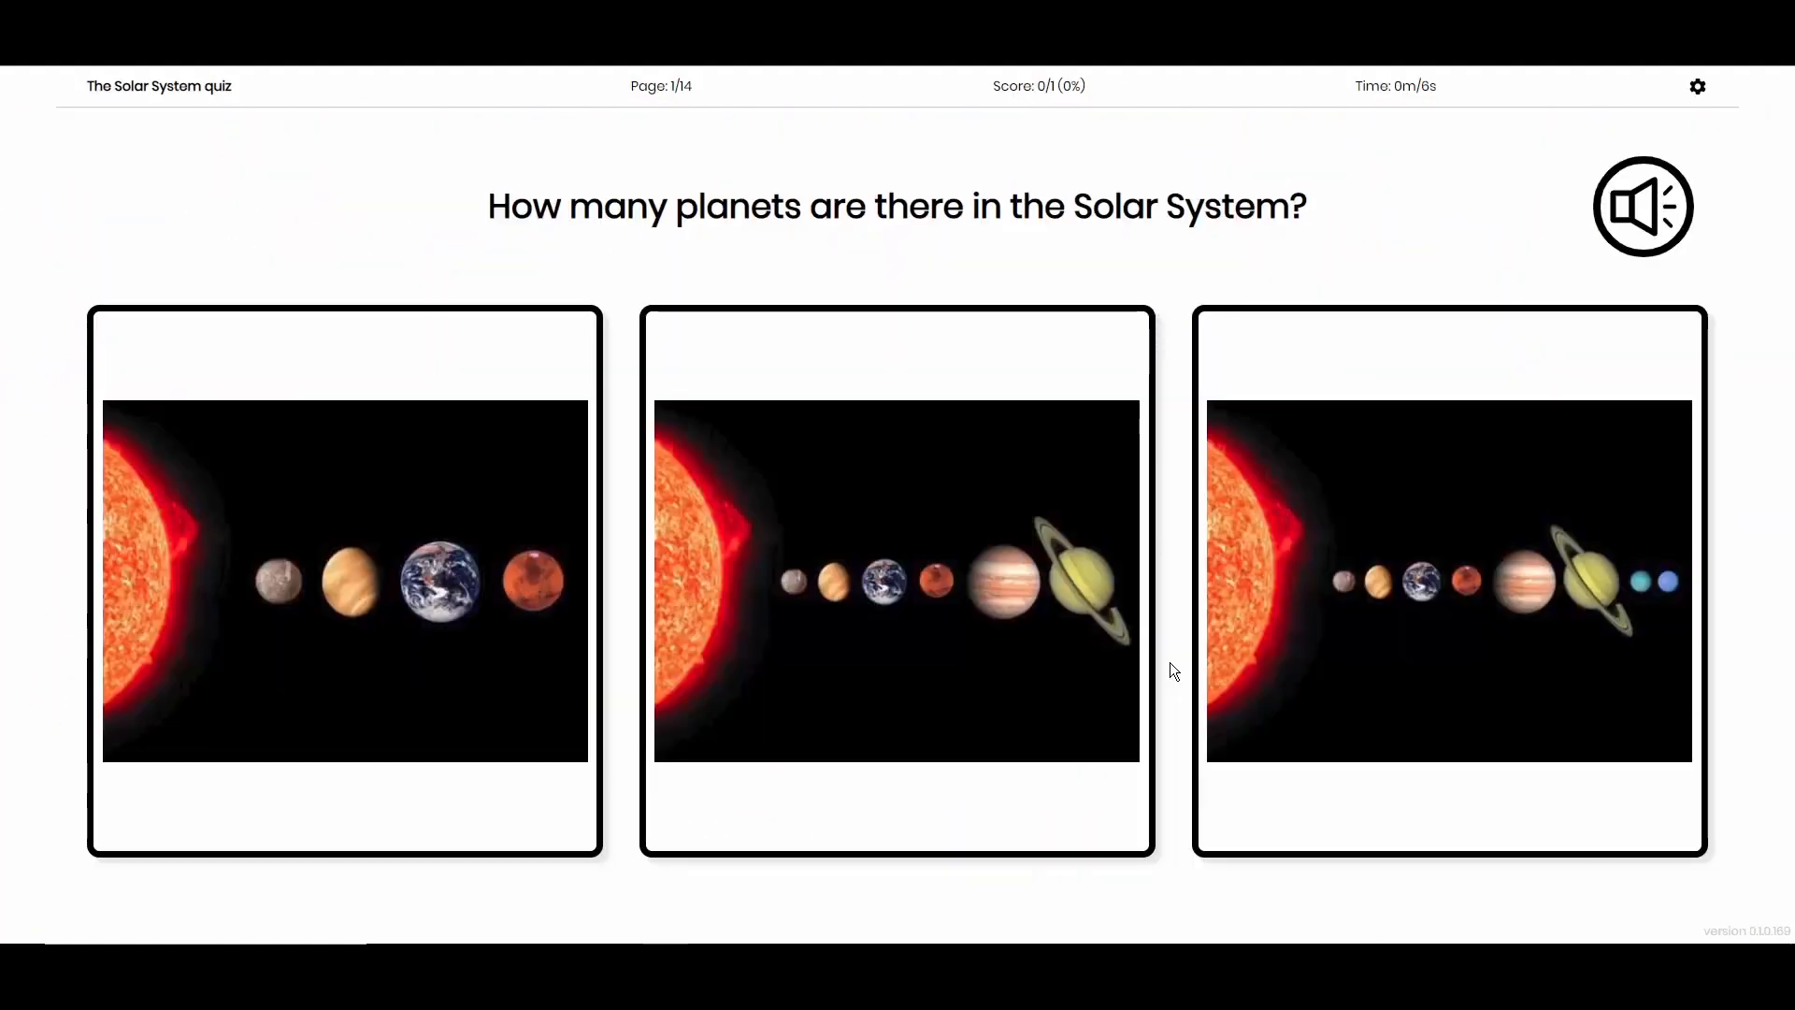
left_click(896, 578)
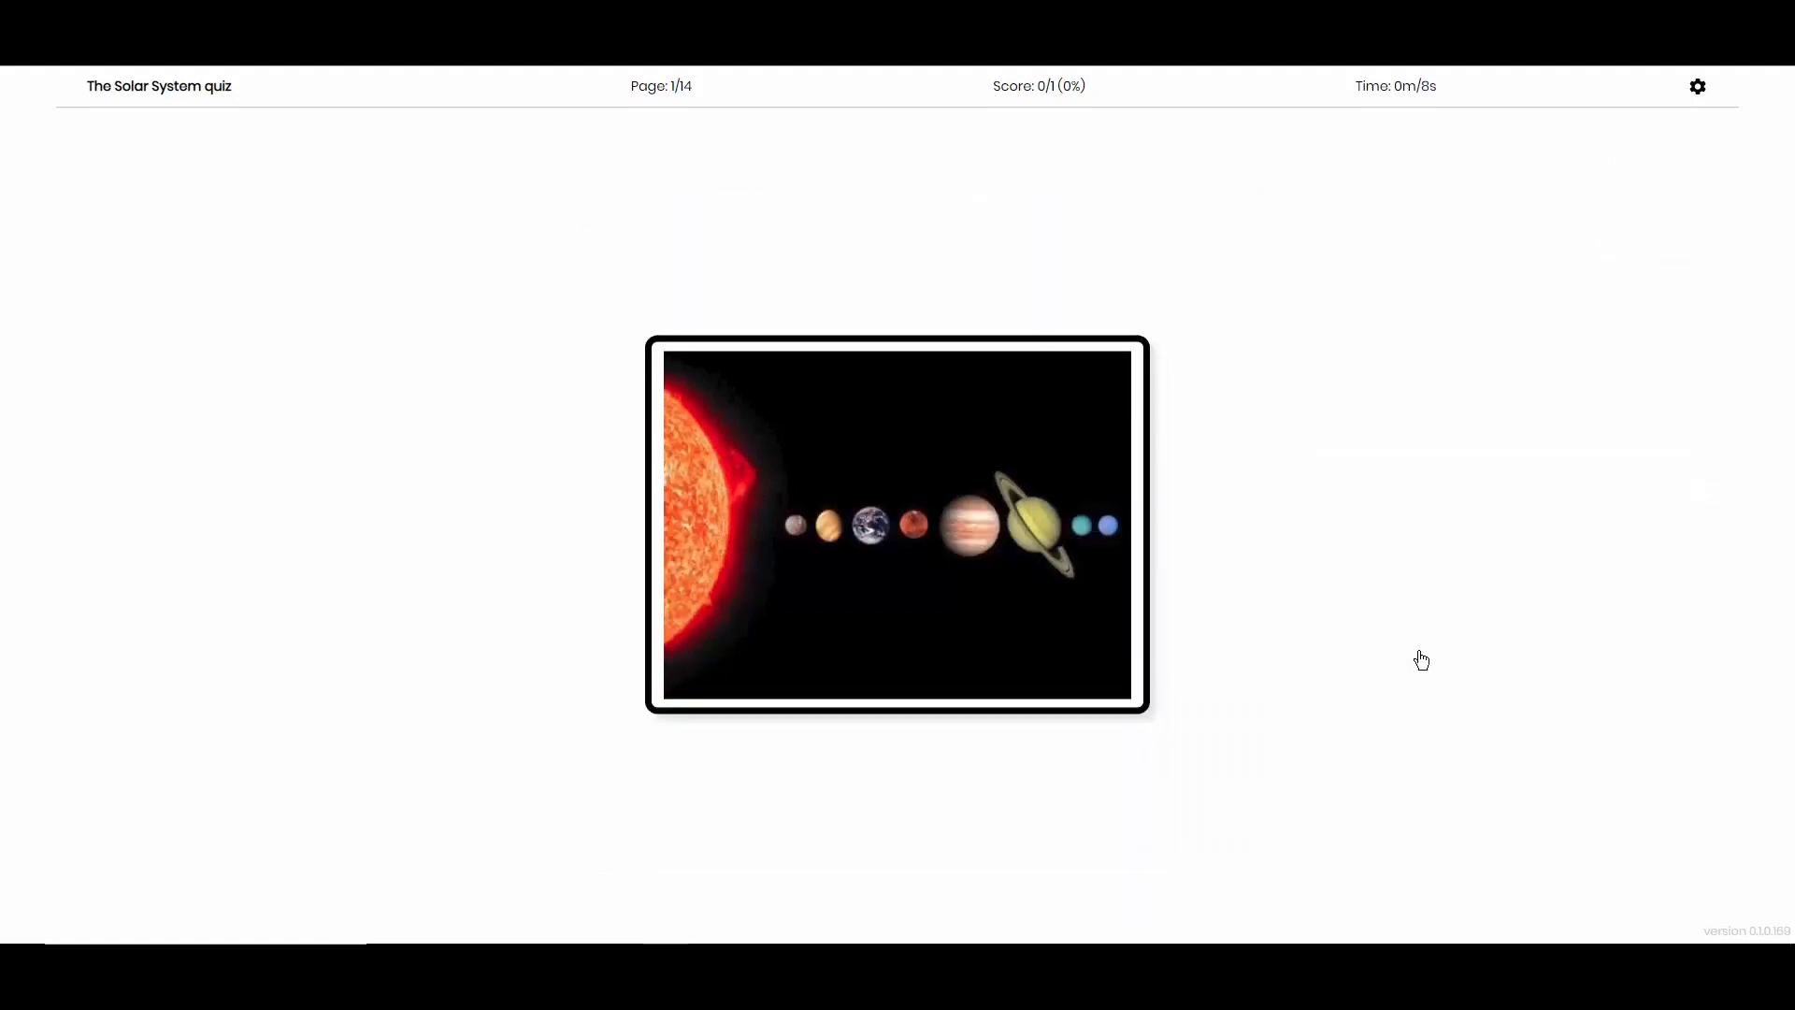